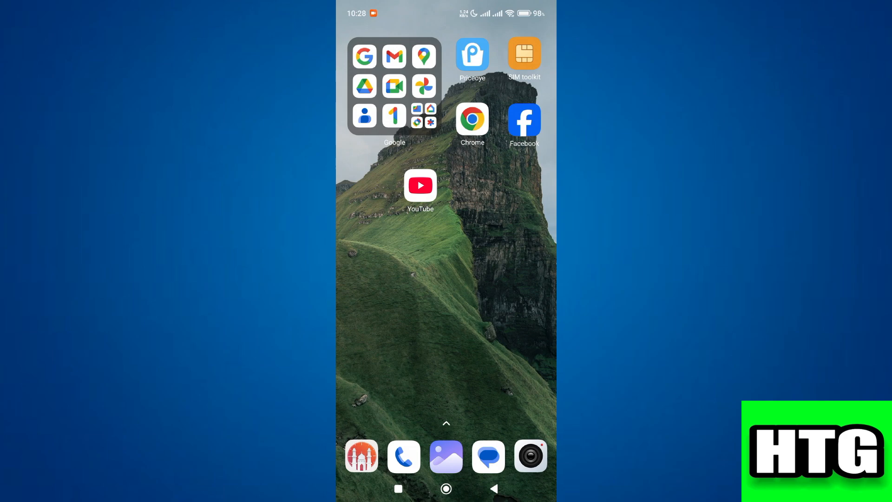
Bring up YouTube's app info page from its home-screen icon quick actions
left_click(419, 184)
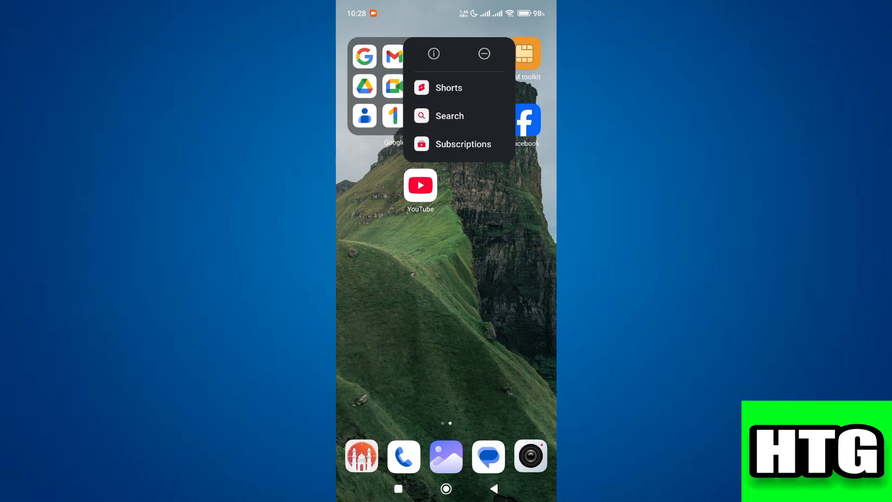
left_click(433, 54)
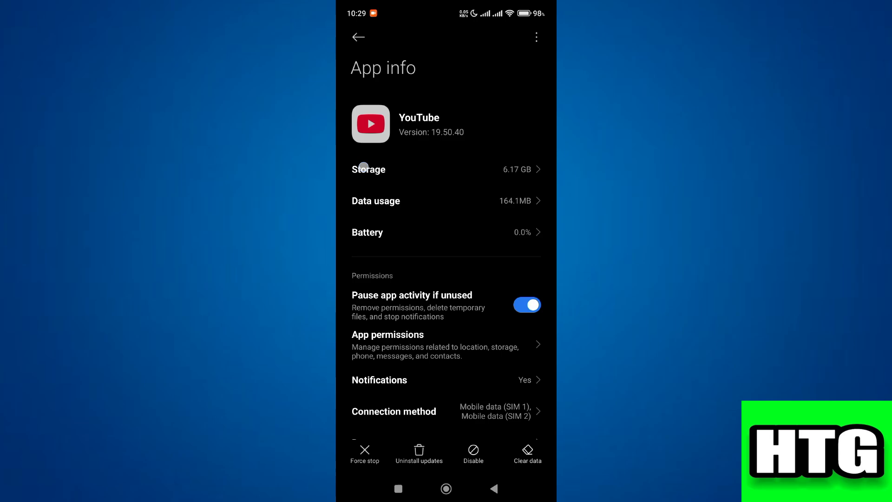
Clear YouTube's cached data from its Storage page and confirm the prompt
left_click(362, 169)
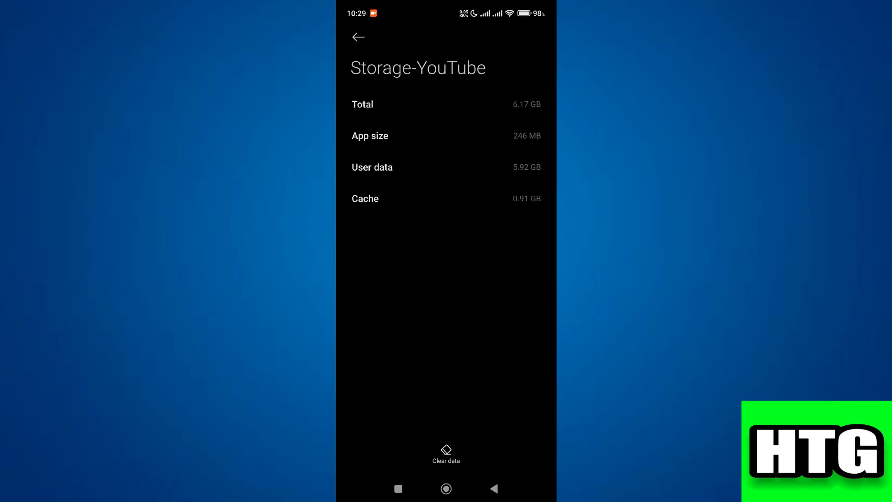
left_click(446, 452)
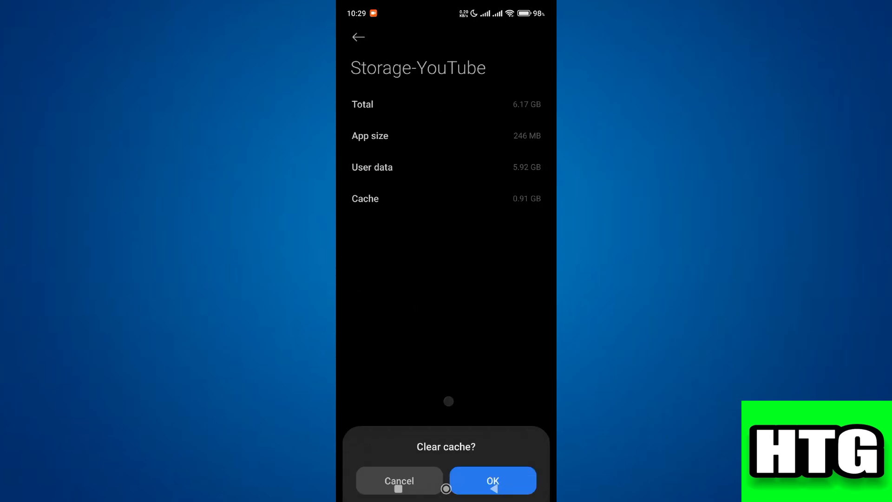
left_click(493, 481)
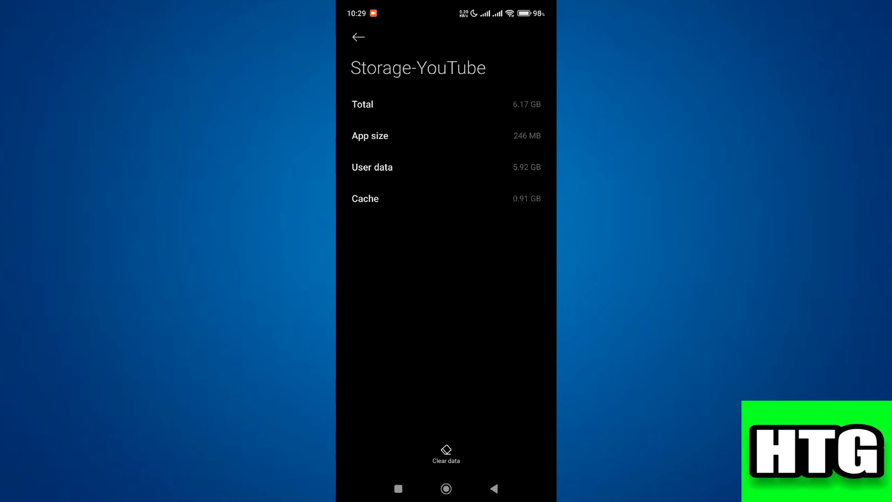
left_click(358, 37)
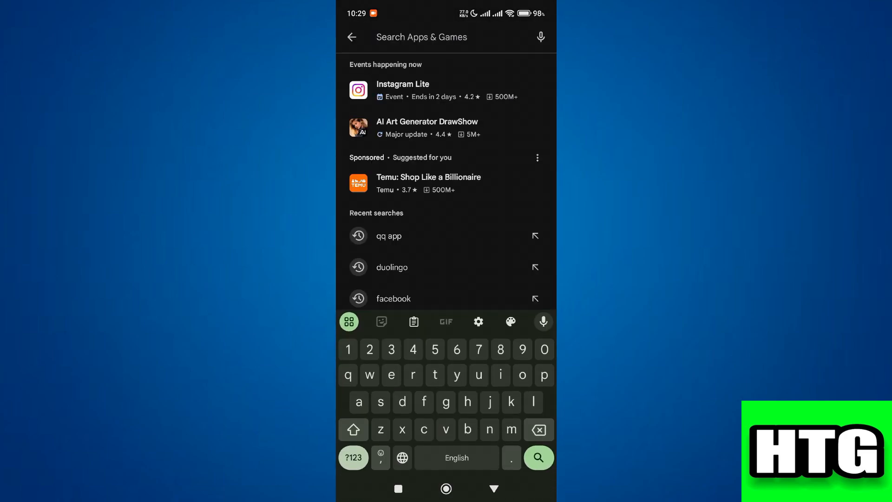
Search Play Store for 'youtube' and confirm the listing shows no update offered
type("you")
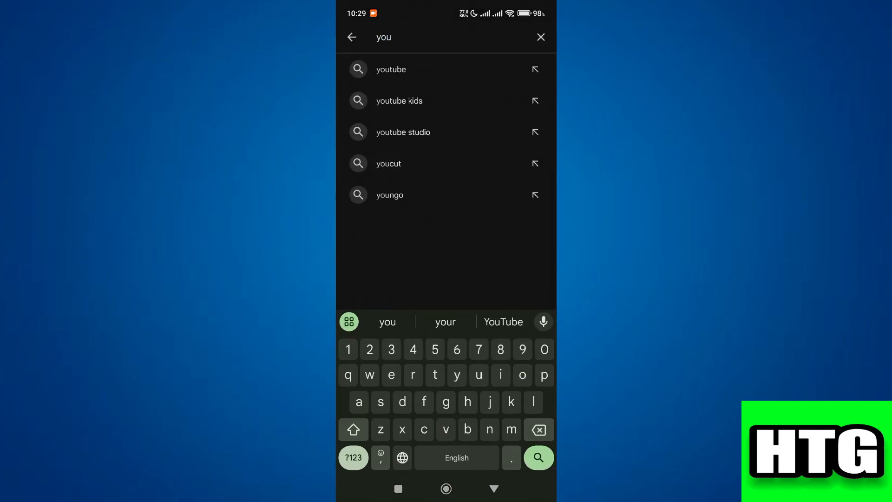
left_click(390, 69)
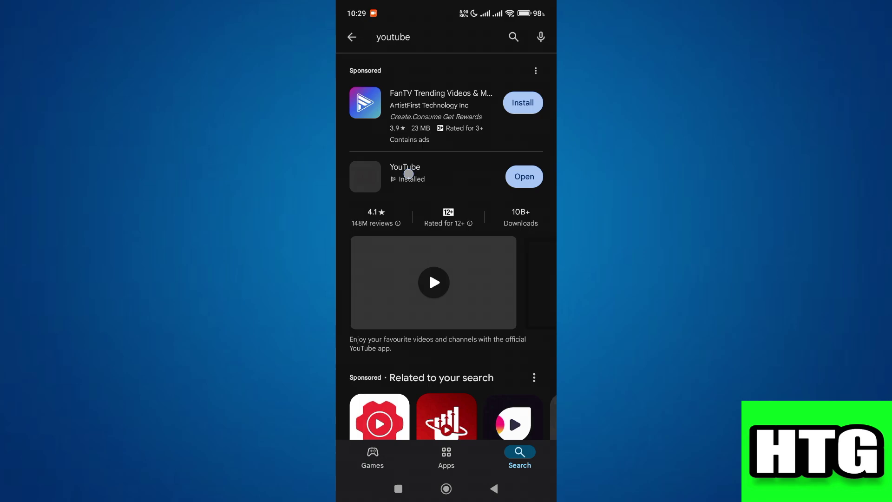
left_click(405, 173)
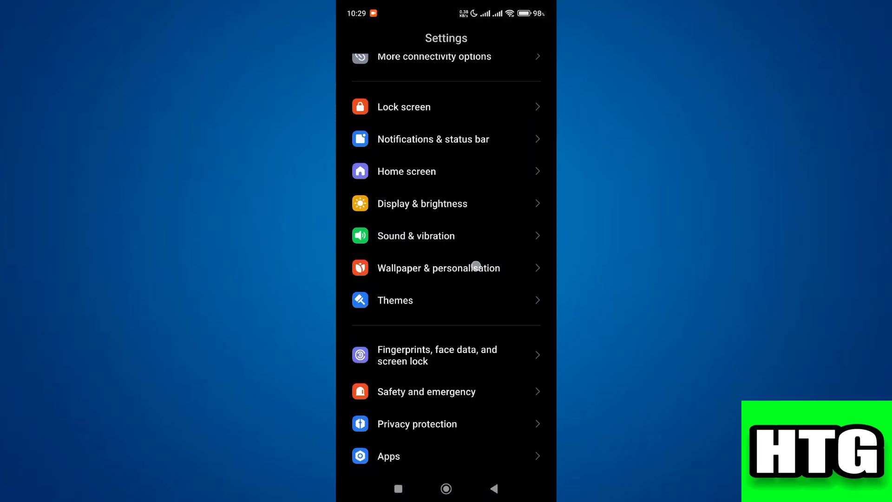
Set YouTube's location permission to 'Allow only while using the app' with precise location on
scroll("down", 3)
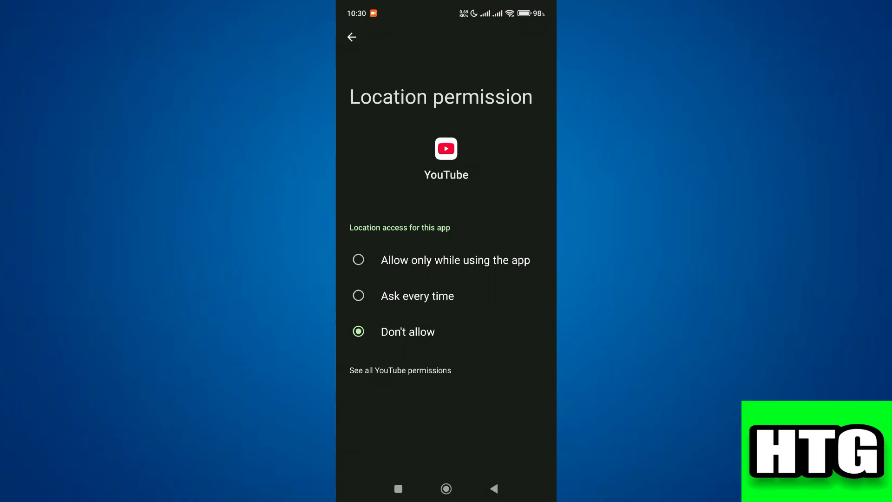
left_click(358, 261)
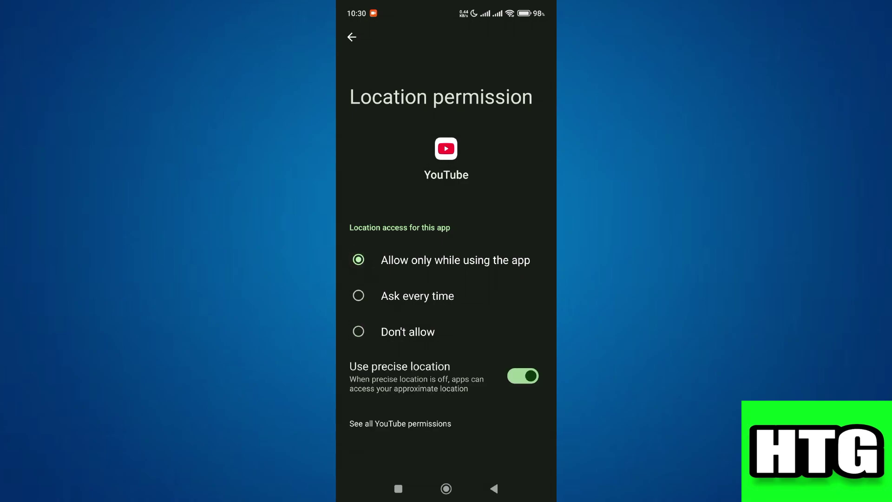